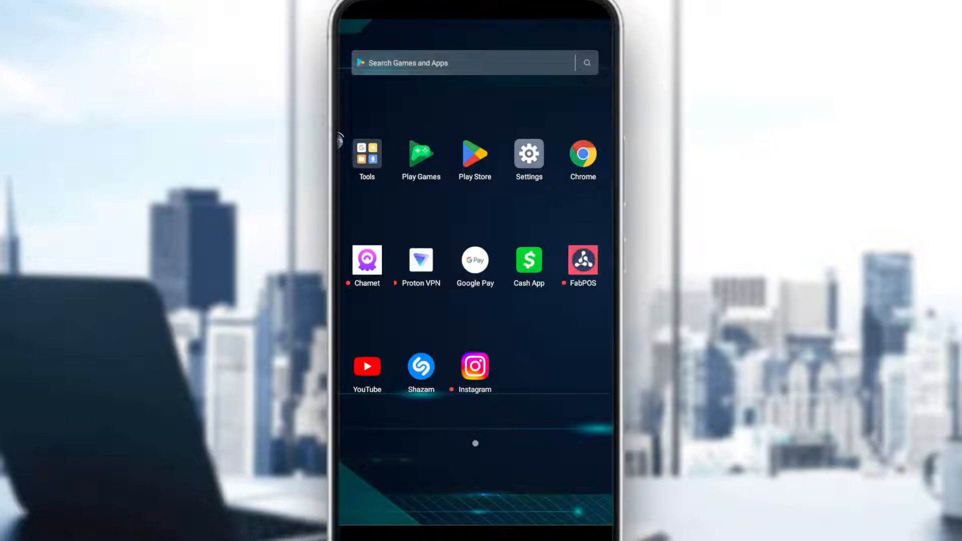
{"action": "mouse_move", "coordinate": [432, 235]}
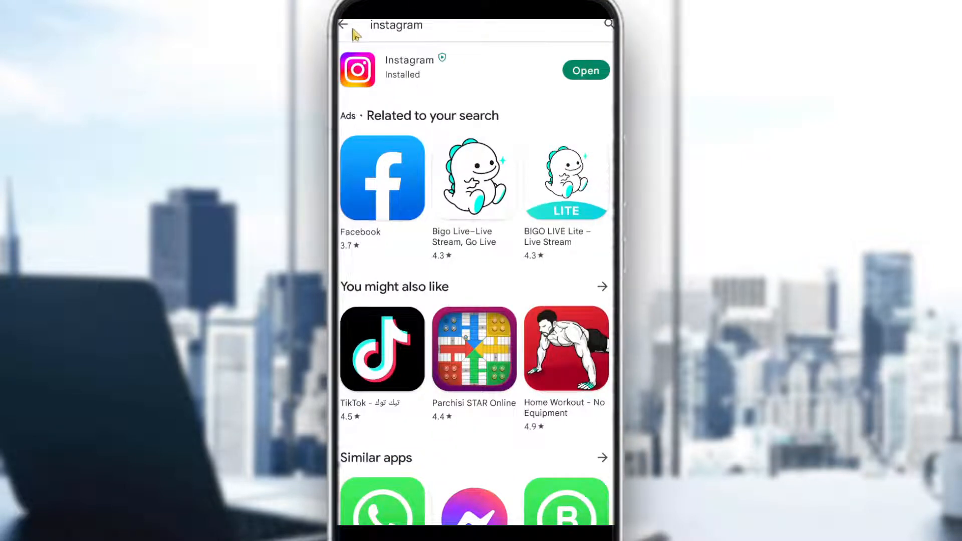
Step: Find the Shazam app and launch it to its Tap to Shazam listening screen
{"action": "type", "text": "shazaam"}
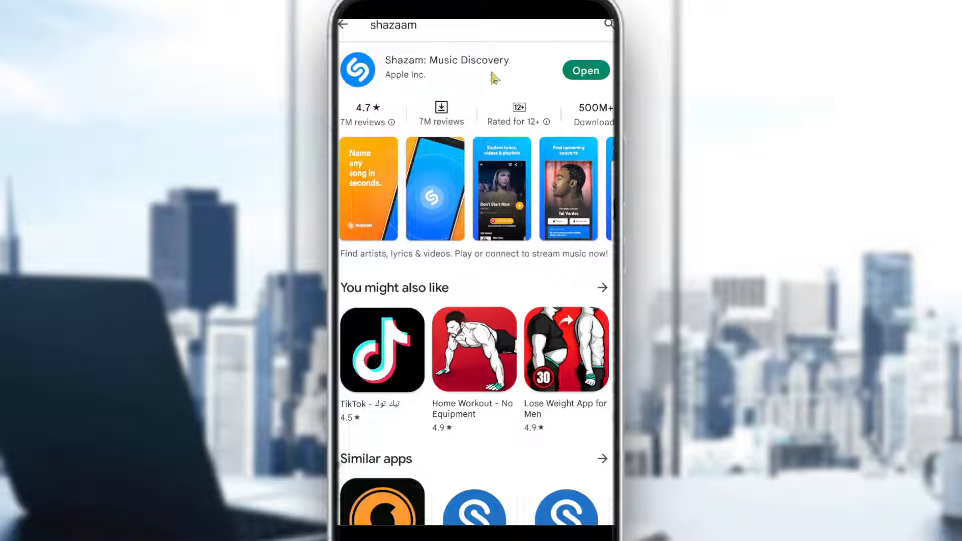
{"action": "mouse_move", "coordinate": [571, 101]}
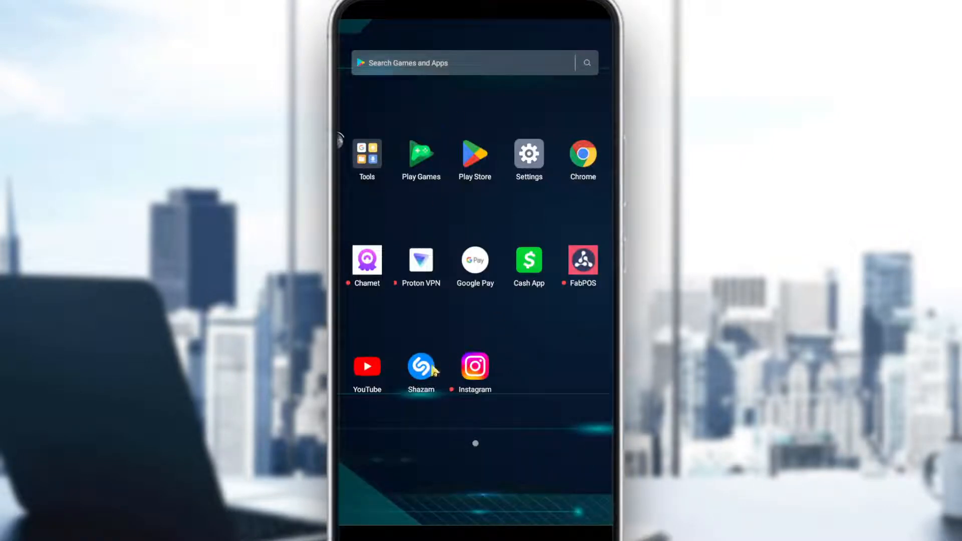
{"action": "left_click", "coordinate": [421, 366]}
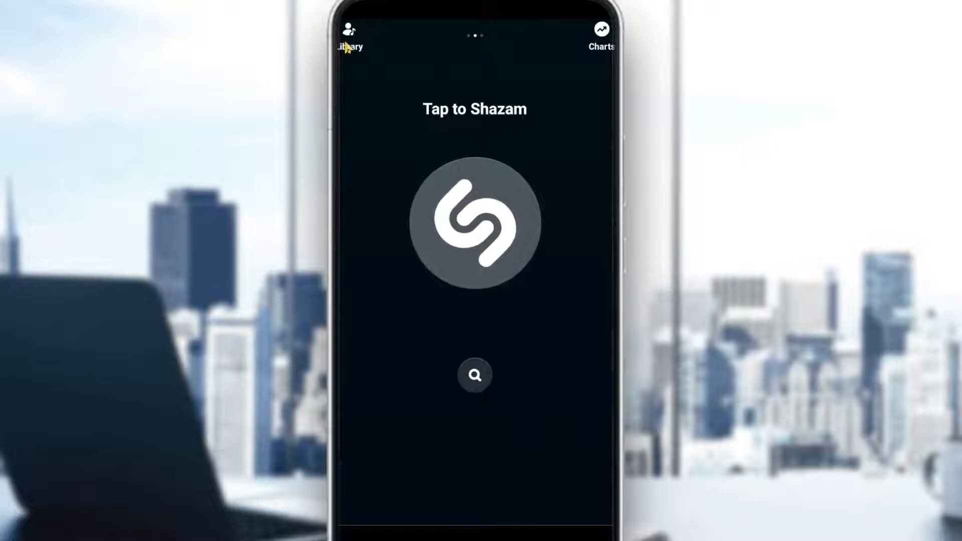
{"action": "left_click", "coordinate": [349, 34]}
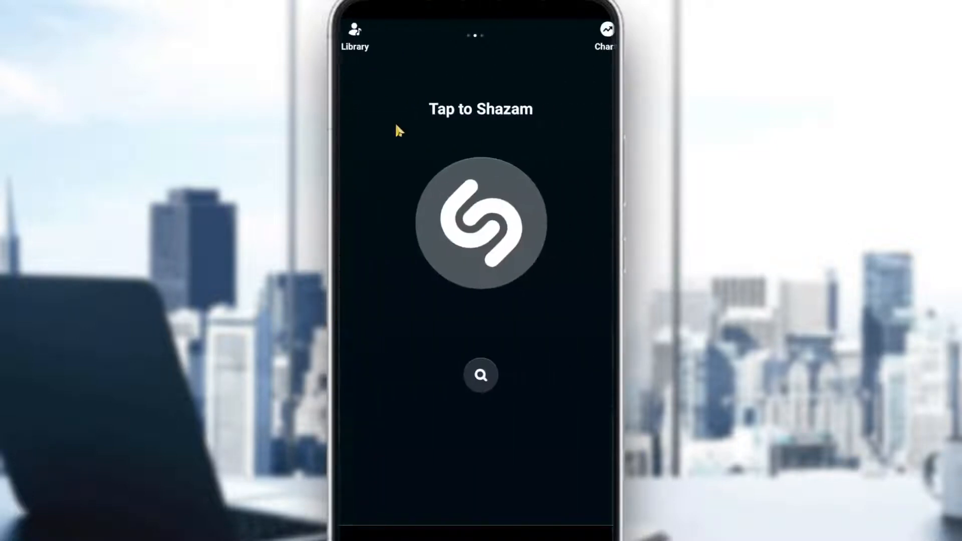
{"action": "left_click", "coordinate": [481, 221]}
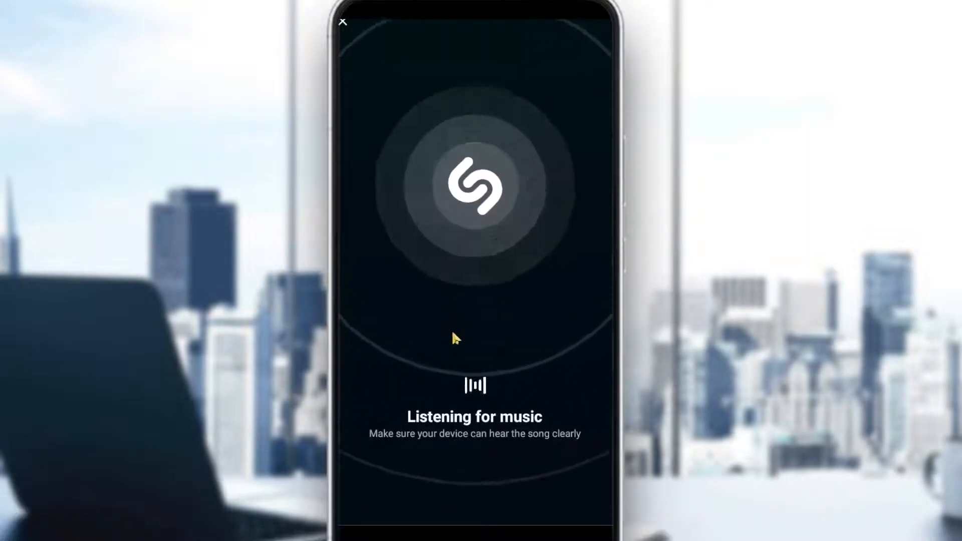
{"action": "mouse_move", "coordinate": [434, 463]}
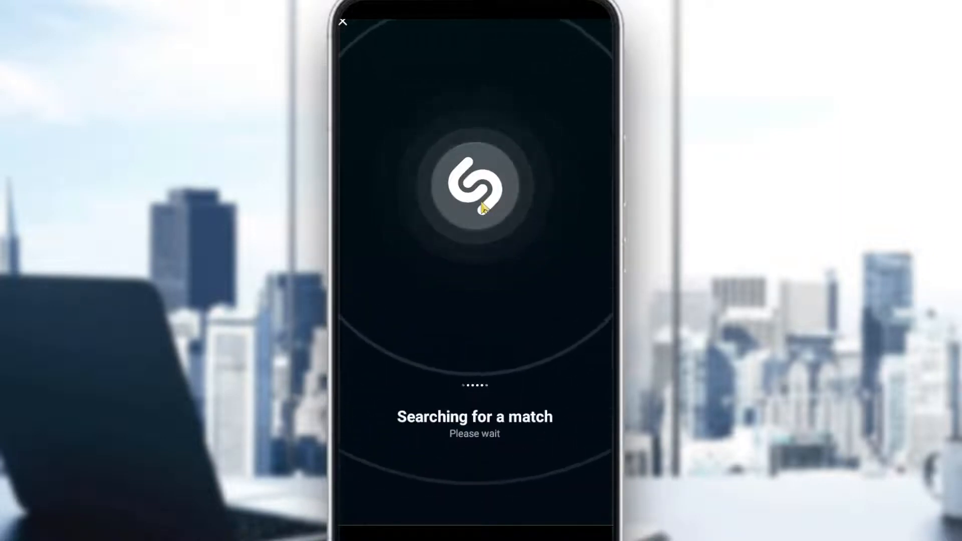
{"action": "mouse_move", "coordinate": [497, 316]}
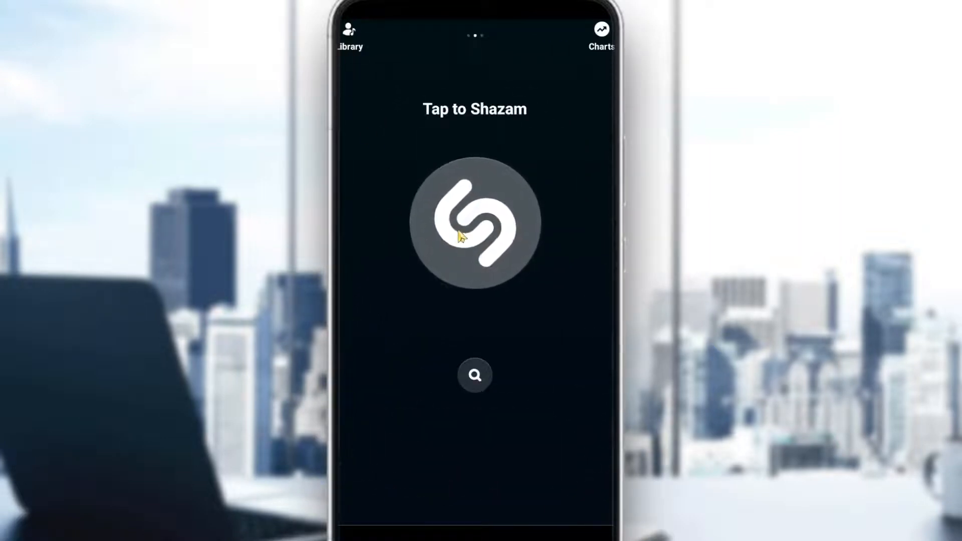
Step: Hold the Shazam button until 'Auto Shazam is on' appears
{"action": "left_click", "coordinate": [474, 223]}
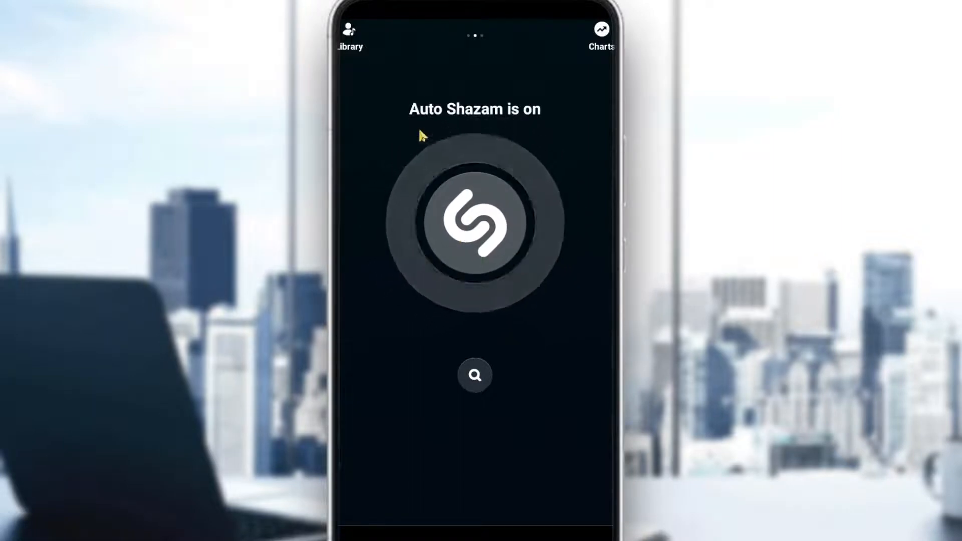
{"action": "mouse_move", "coordinate": [531, 292]}
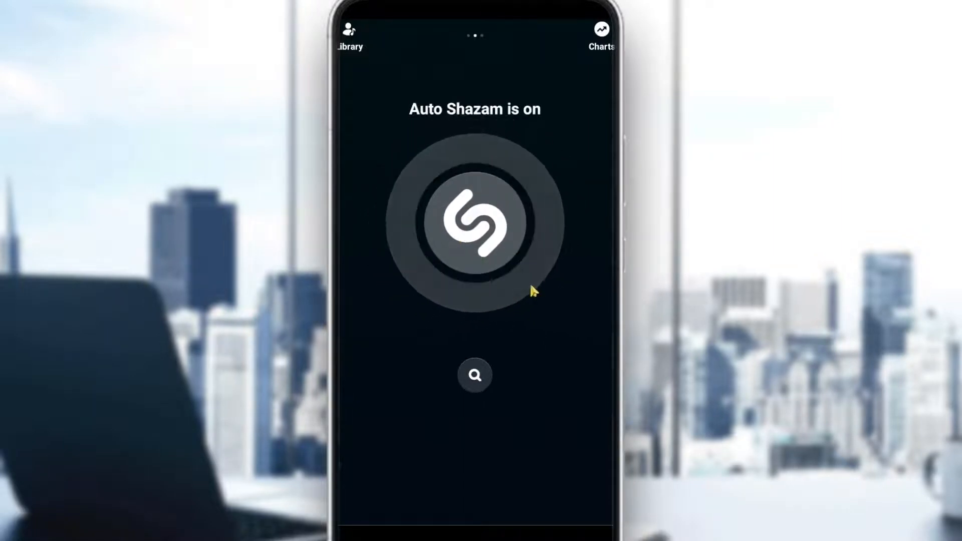
{"action": "mouse_move", "coordinate": [608, 474]}
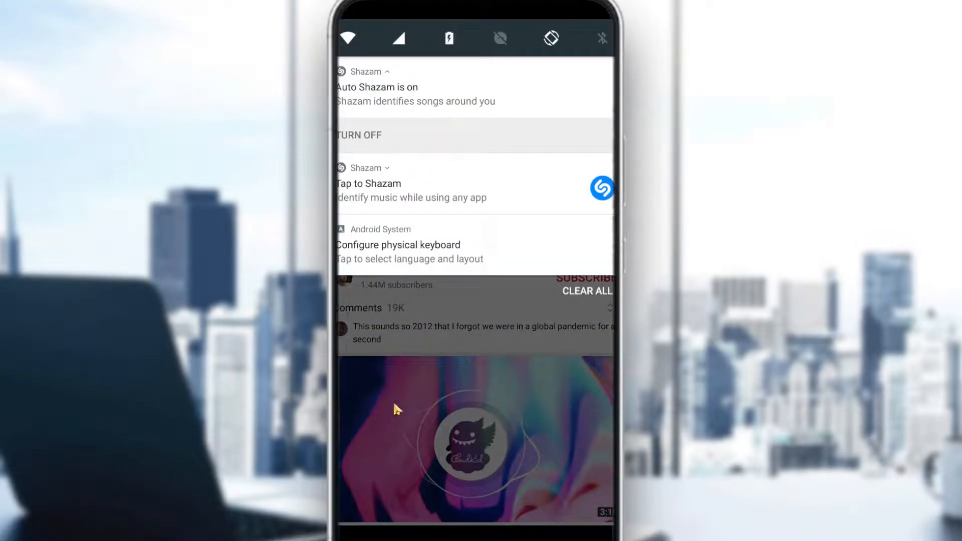
{"action": "mouse_move", "coordinate": [540, 436]}
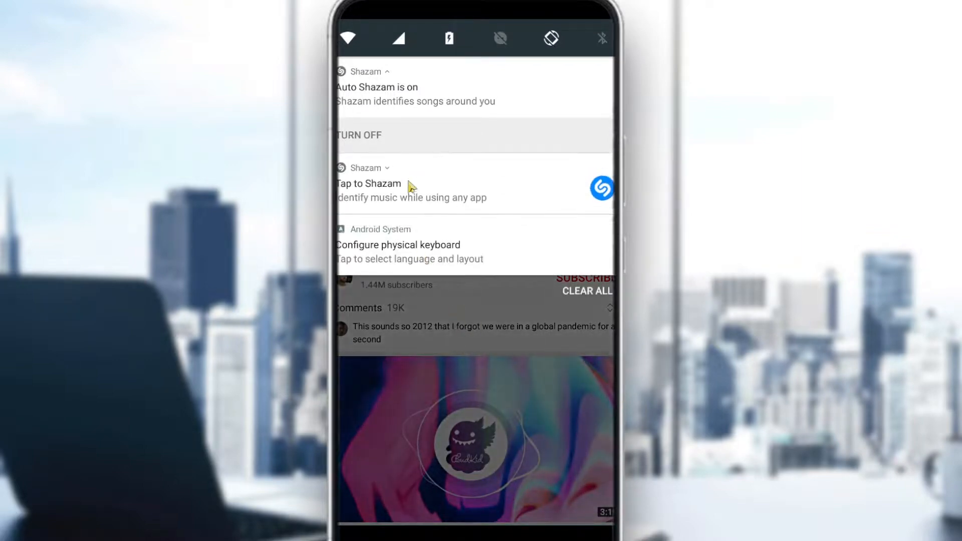
{"action": "mouse_move", "coordinate": [344, 96]}
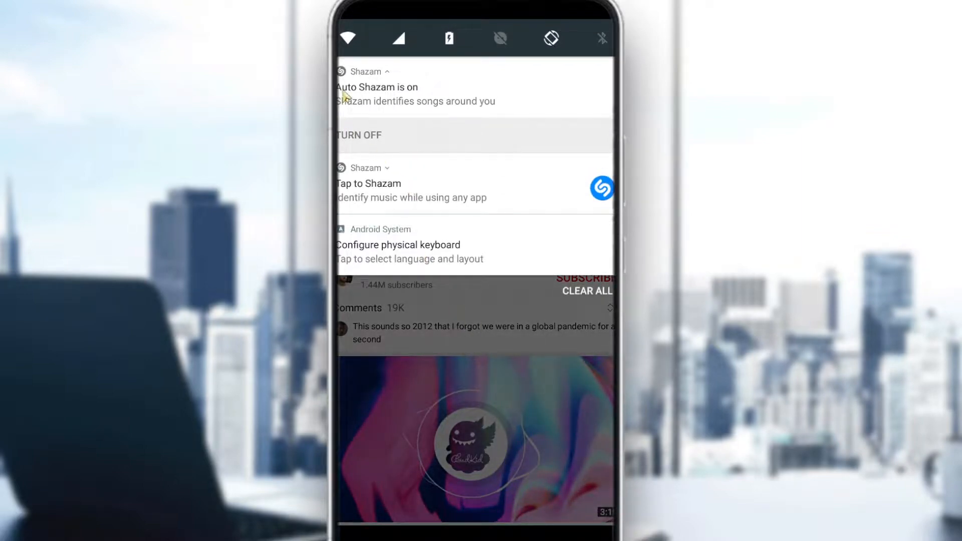
{"action": "mouse_move", "coordinate": [410, 301]}
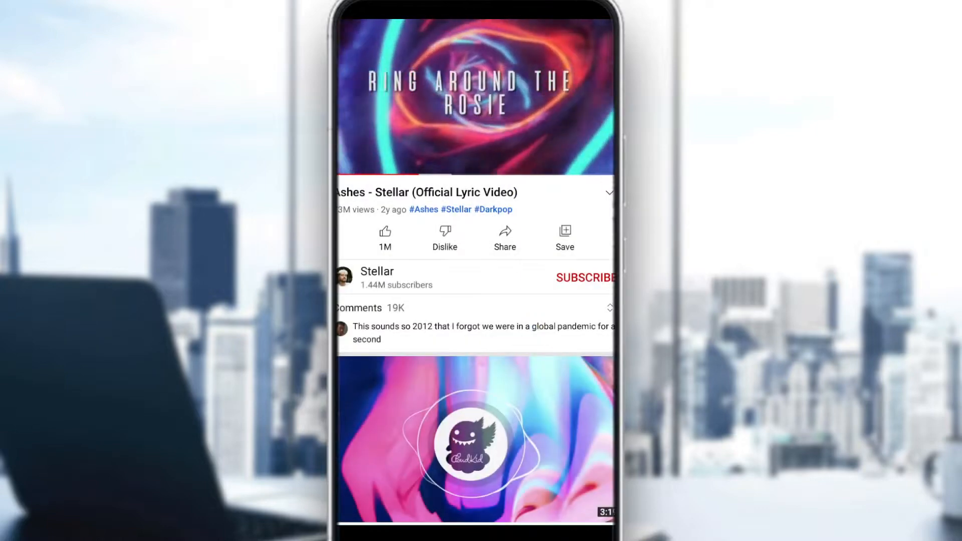
Step: Switch Auto Shazam off, then resume the Stellar 'Ashes' lyric video in YouTube
{"action": "left_click", "coordinate": [475, 233]}
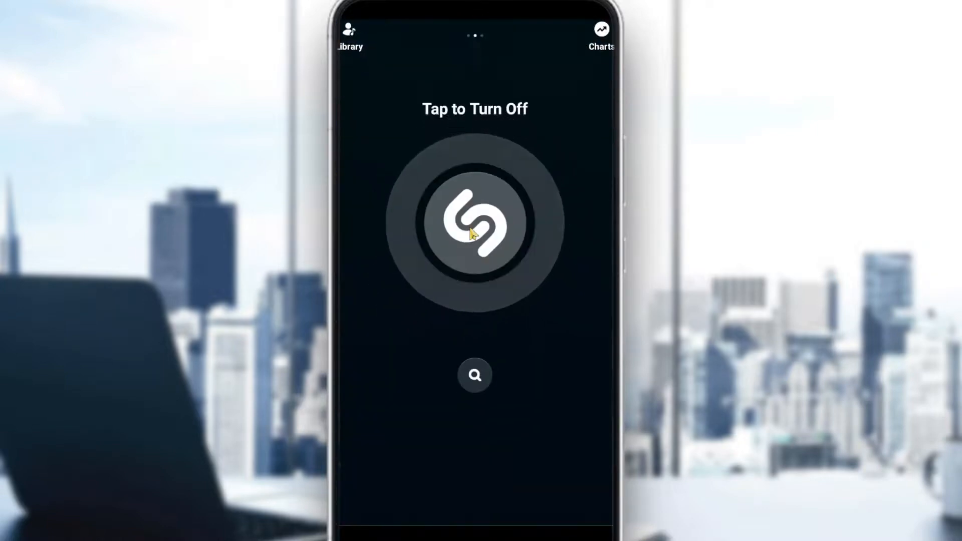
{"action": "left_click", "coordinate": [474, 221]}
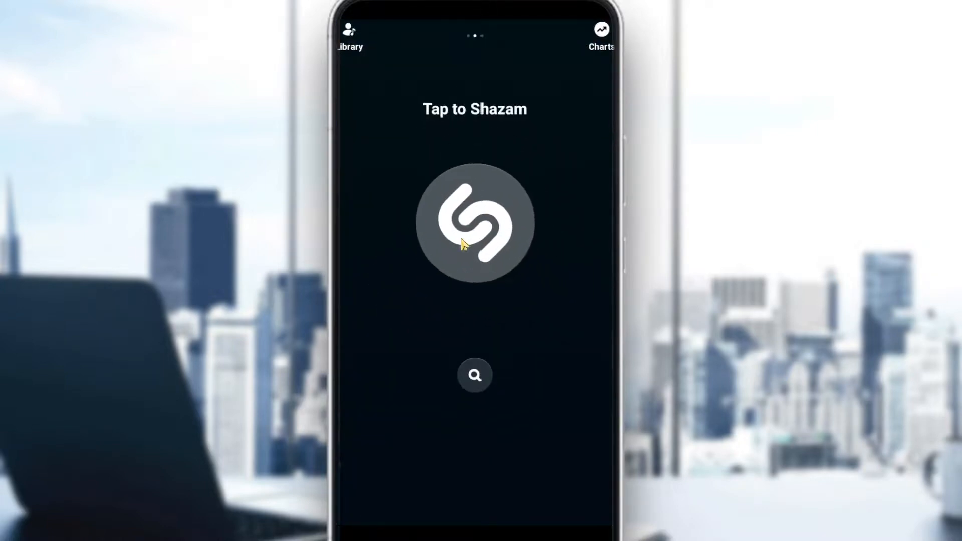
{"action": "left_click", "coordinate": [474, 221]}
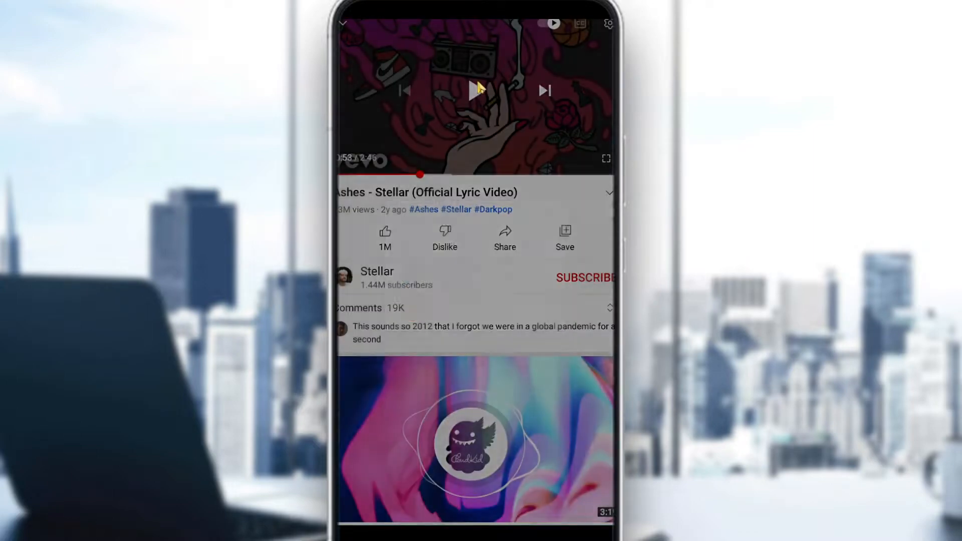
{"action": "left_click", "coordinate": [475, 91]}
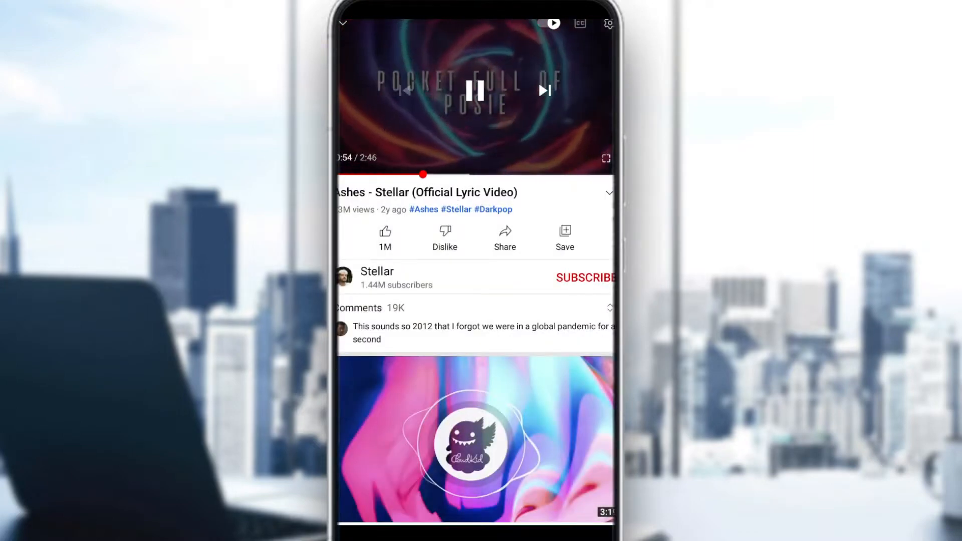